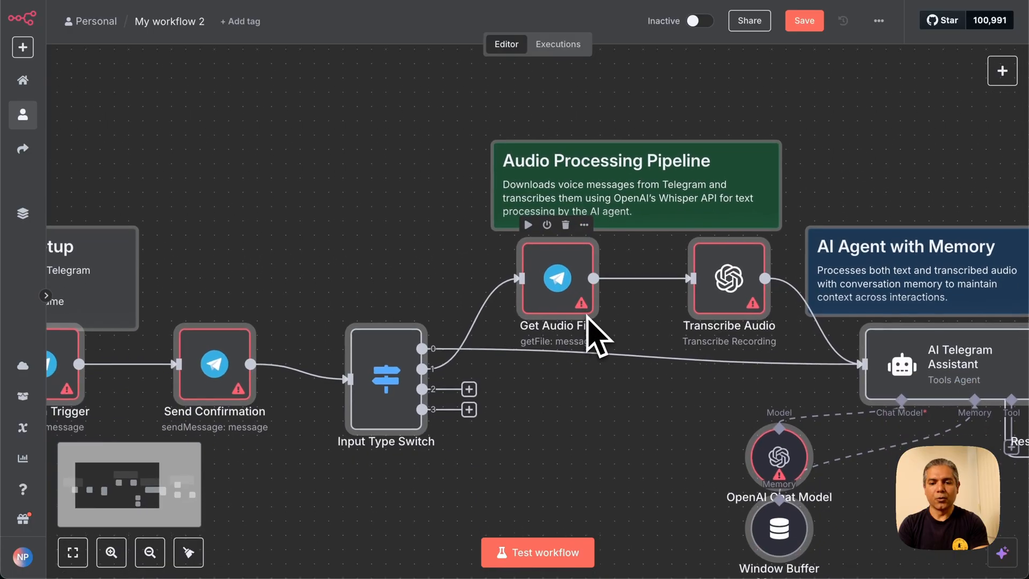
Add an AI Agent node as the first step of the empty workflow.
{"action": "left_click_drag", "start_coordinate": [593, 334], "coordinate": [551, 393]}
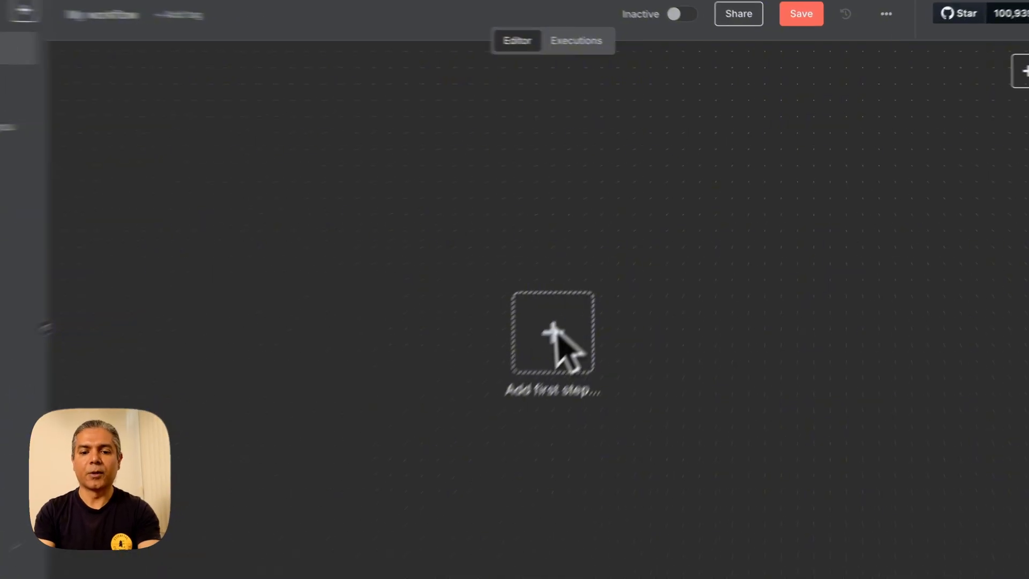
{"action": "left_click", "coordinate": [551, 333]}
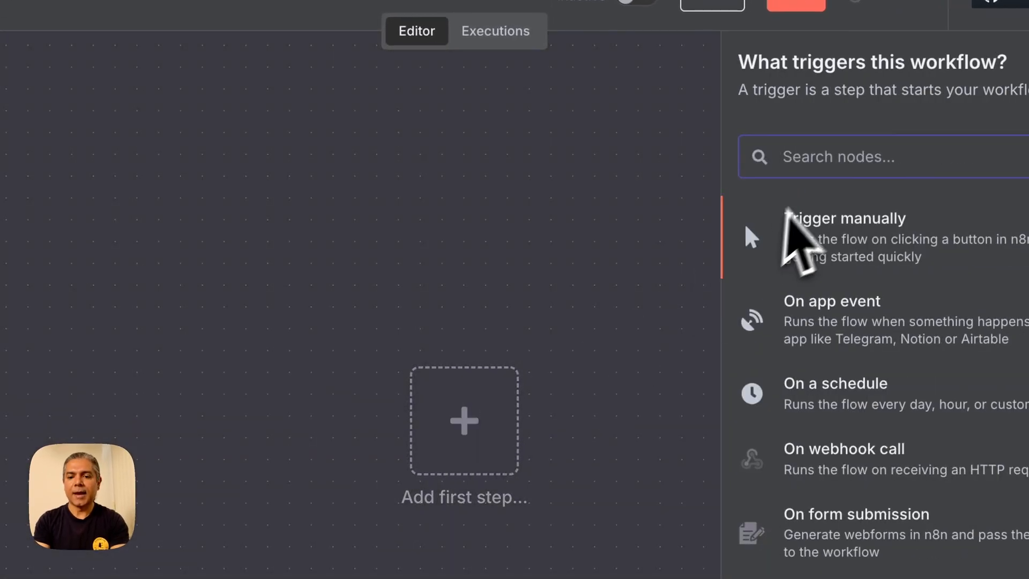
{"action": "type", "text": "ai age"}
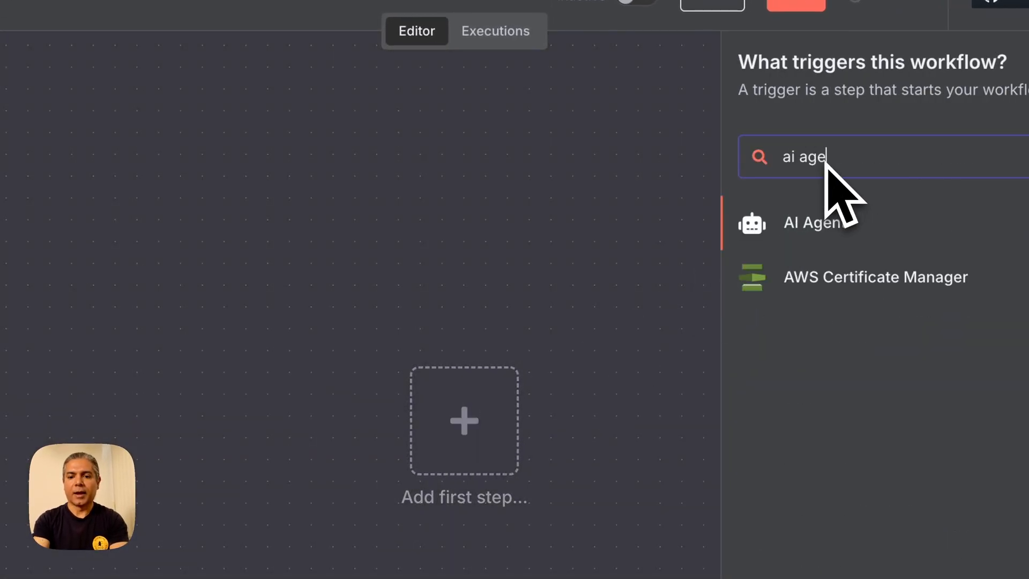
{"action": "left_click", "coordinate": [813, 222]}
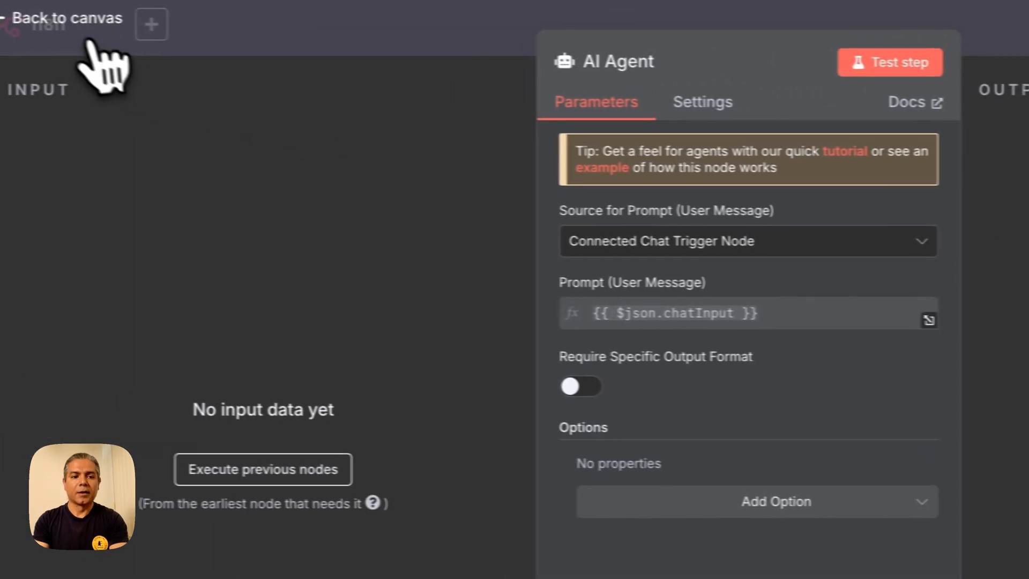
{"action": "left_click", "coordinate": [69, 19]}
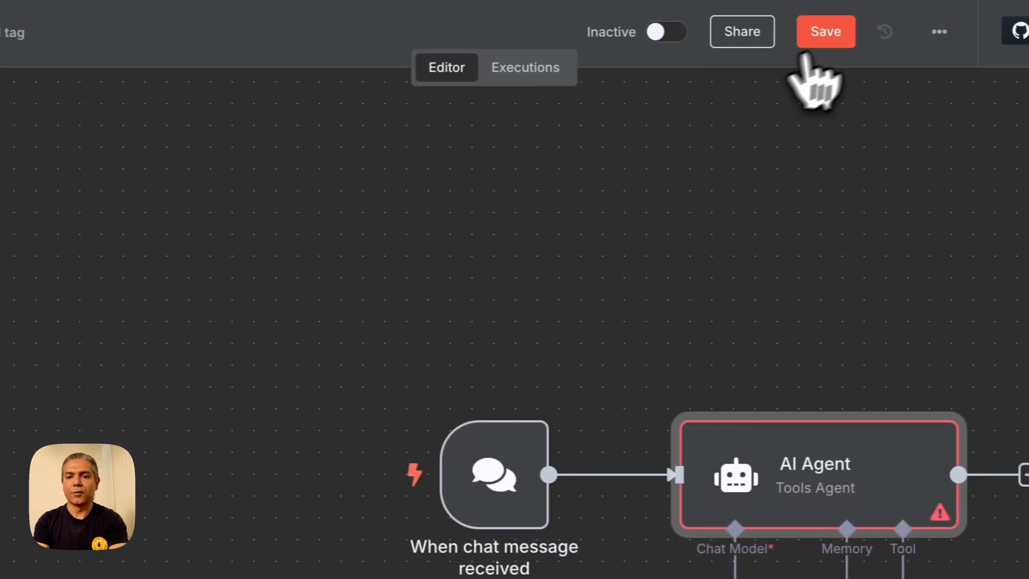
Download the workflow as a JSON file from the workflow options menu.
{"action": "left_click", "coordinate": [938, 32]}
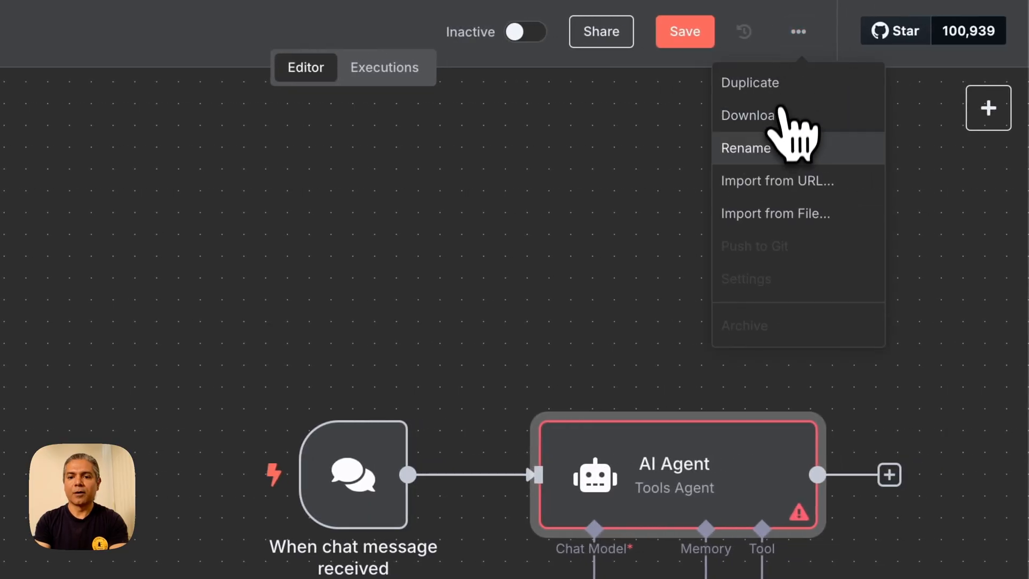
{"action": "left_click", "coordinate": [747, 115]}
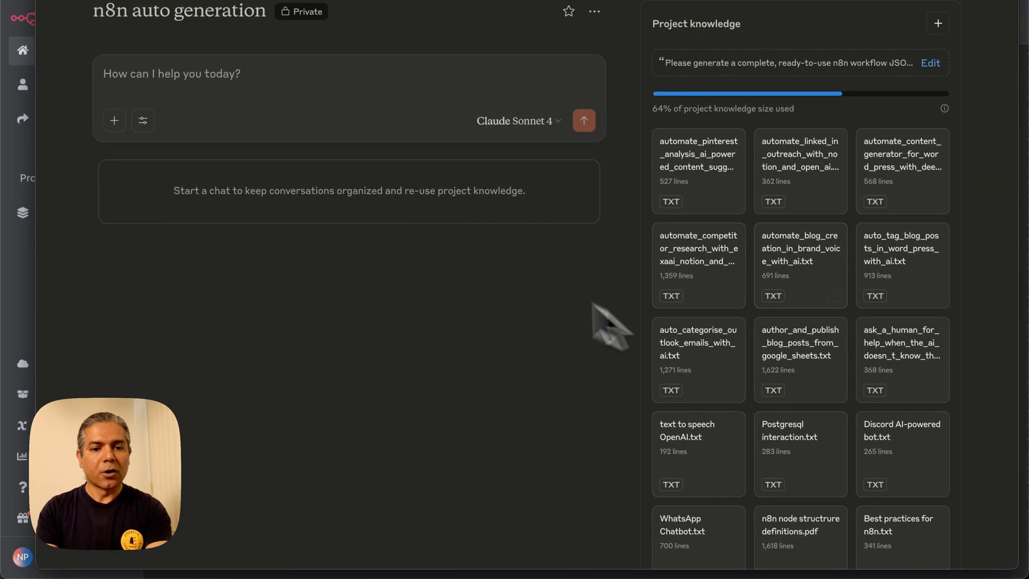
{"action": "mouse_move", "coordinate": [568, 417]}
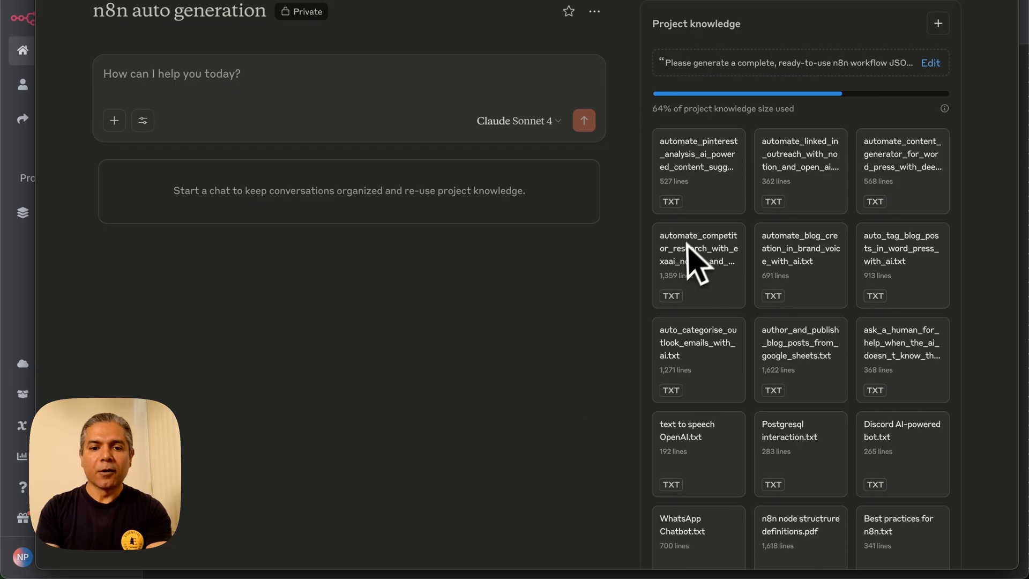
{"action": "mouse_move", "coordinate": [846, 85]}
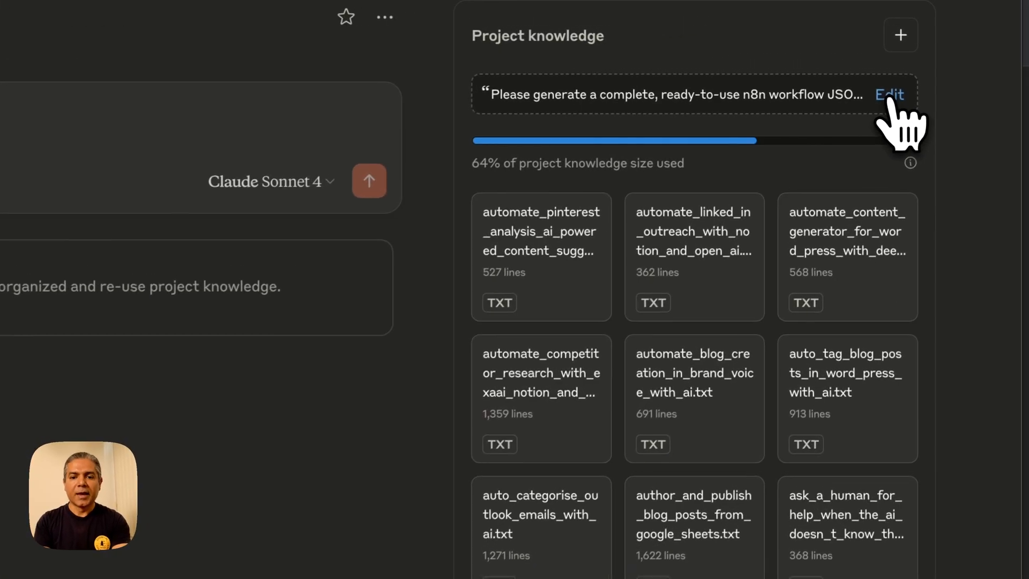
Review the project instructions for generating importable n8n workflow JSON in the edit dialog.
{"action": "left_click", "coordinate": [889, 94]}
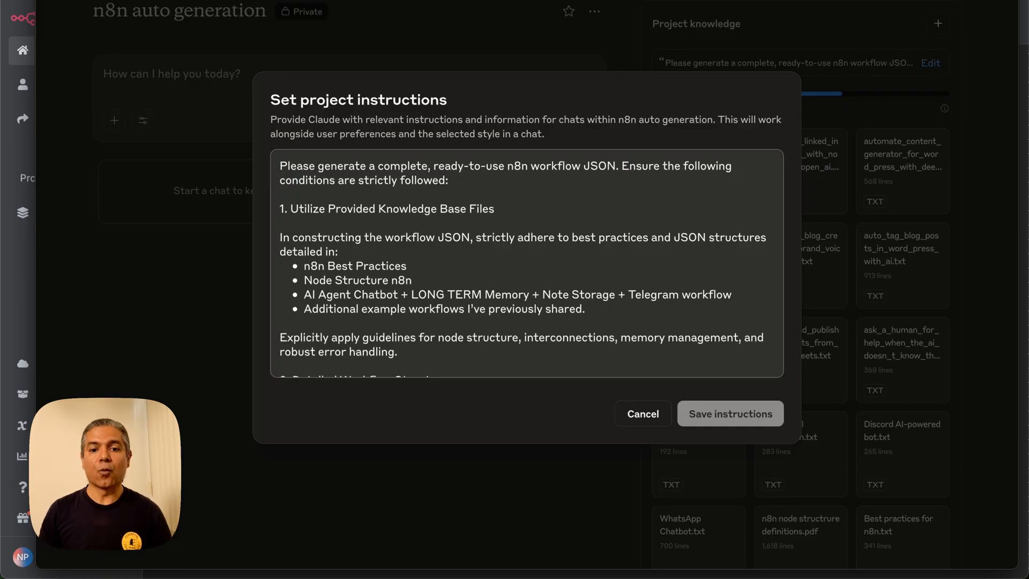
{"action": "scroll", "scroll_direction": "down", "scroll_amount": 3}
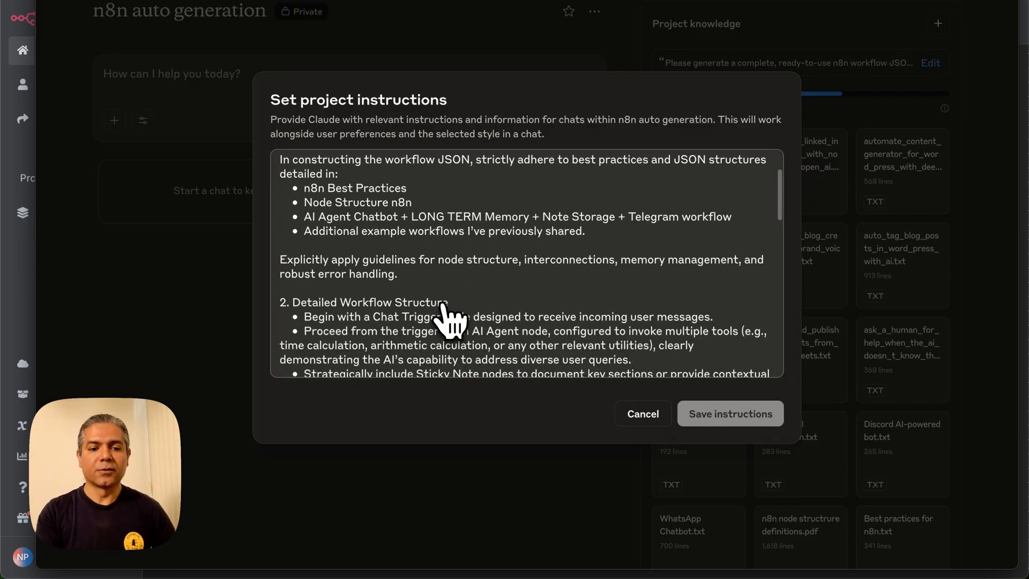
{"action": "scroll", "scroll_direction": "down", "scroll_amount": 3}
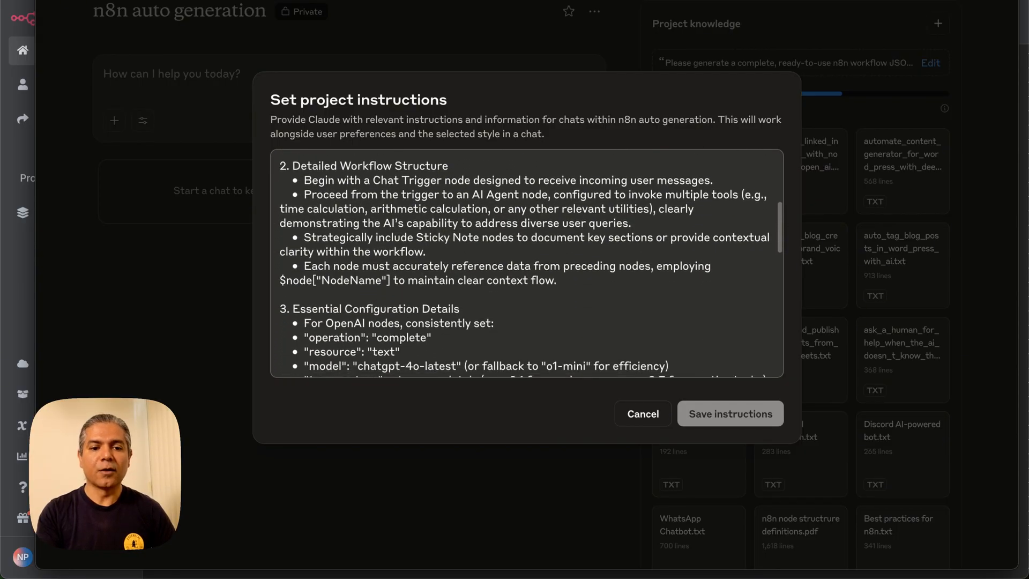
{"action": "scroll", "scroll_direction": "down", "scroll_amount": 3}
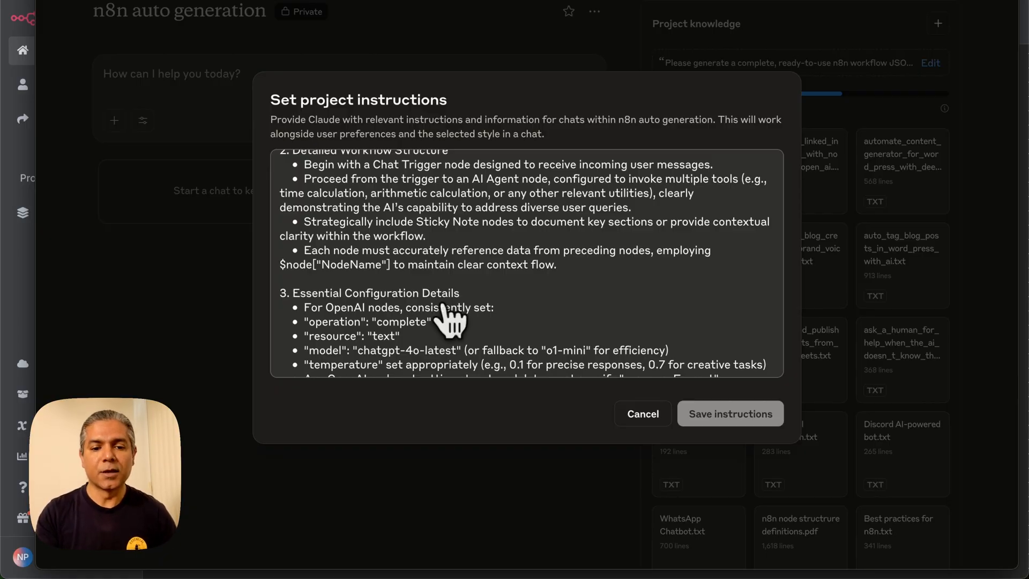
{"action": "scroll", "scroll_direction": "down", "scroll_amount": 3}
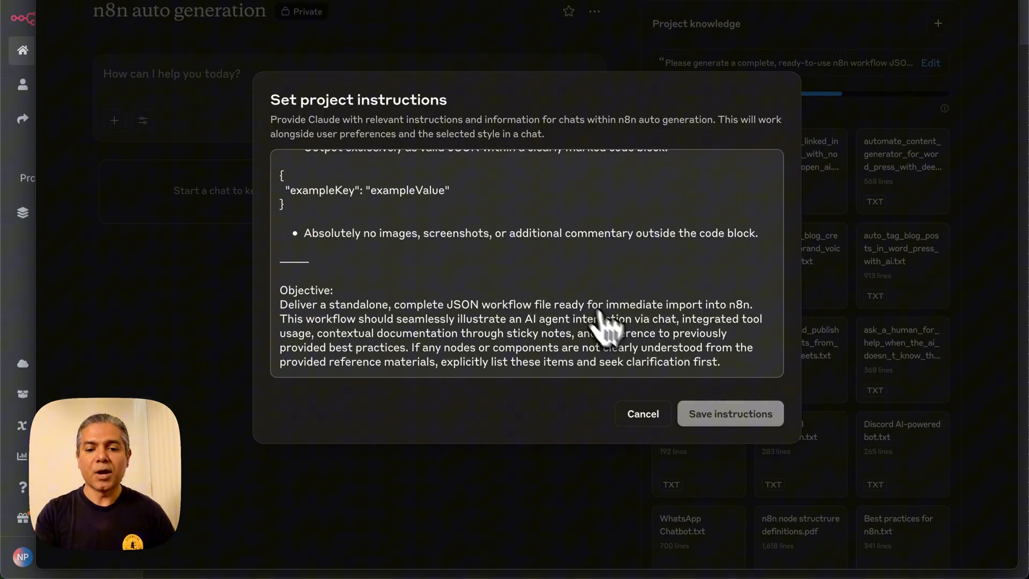
{"action": "left_click", "coordinate": [641, 414]}
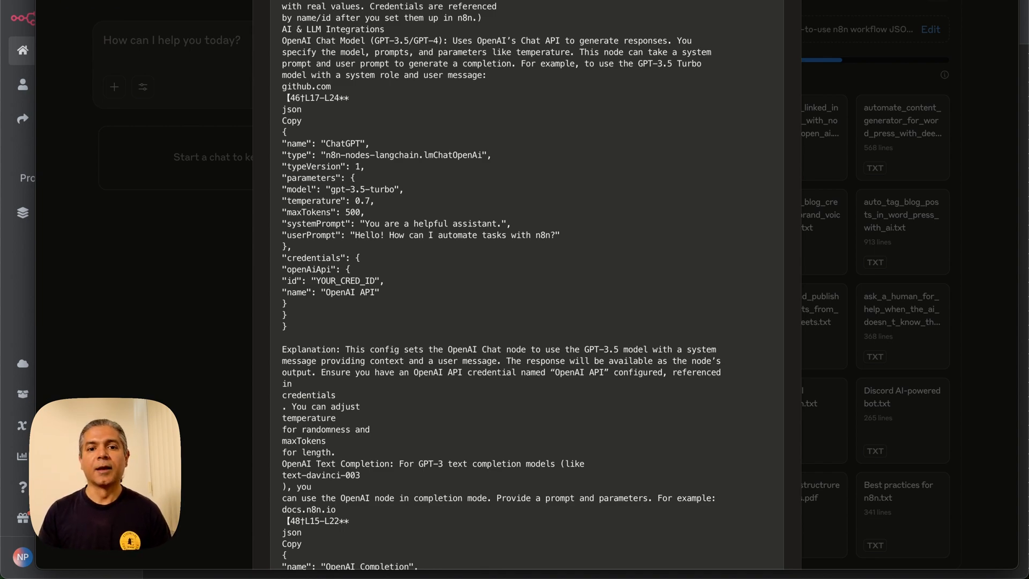
{"action": "scroll", "scroll_direction": "down", "scroll_amount": 3}
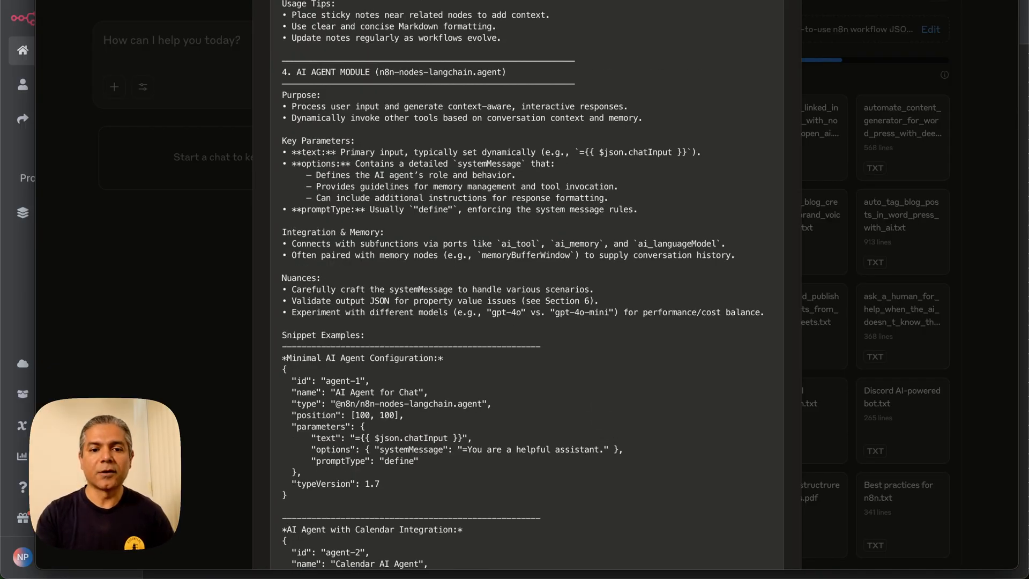
{"action": "scroll", "scroll_direction": "down", "scroll_amount": 3}
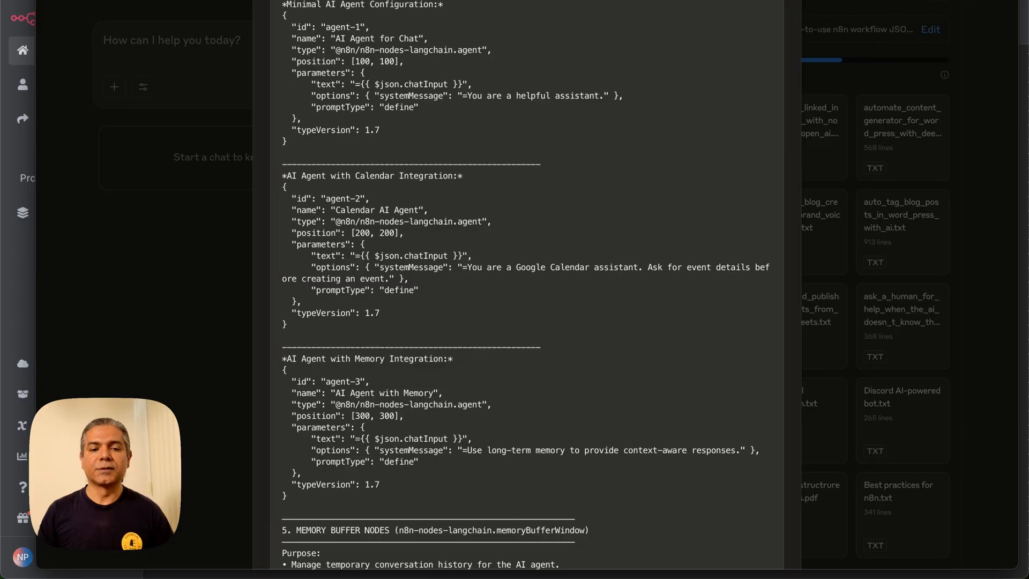
{"action": "mouse_move", "coordinate": [600, 416]}
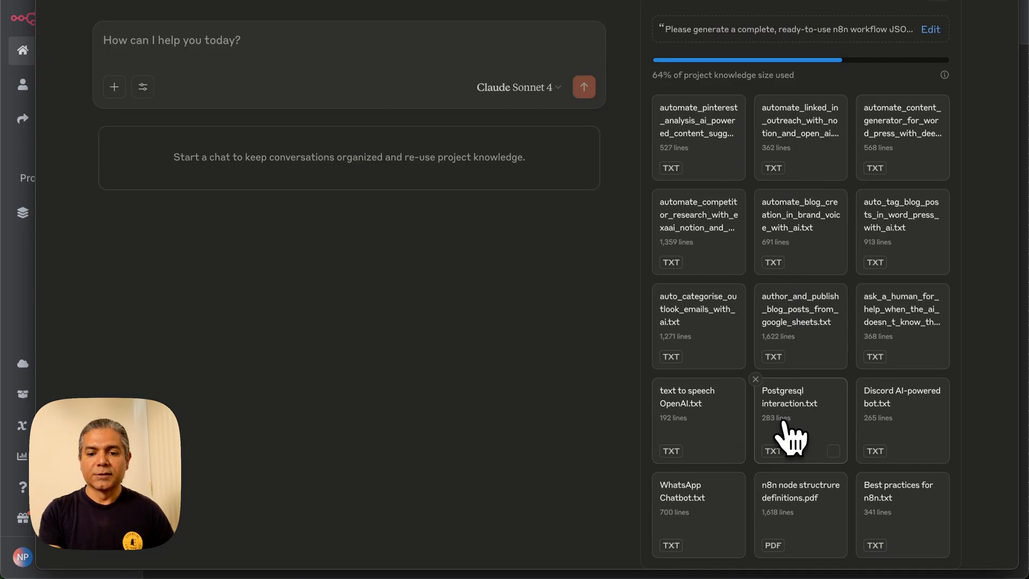
{"action": "left_click", "coordinate": [790, 404]}
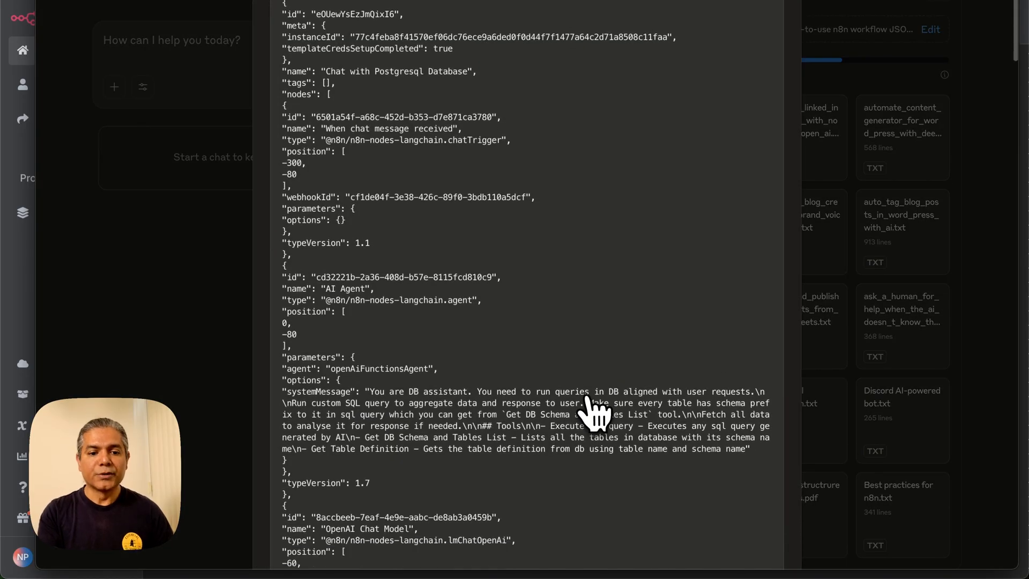
{"action": "scroll", "scroll_direction": "down", "scroll_amount": 3}
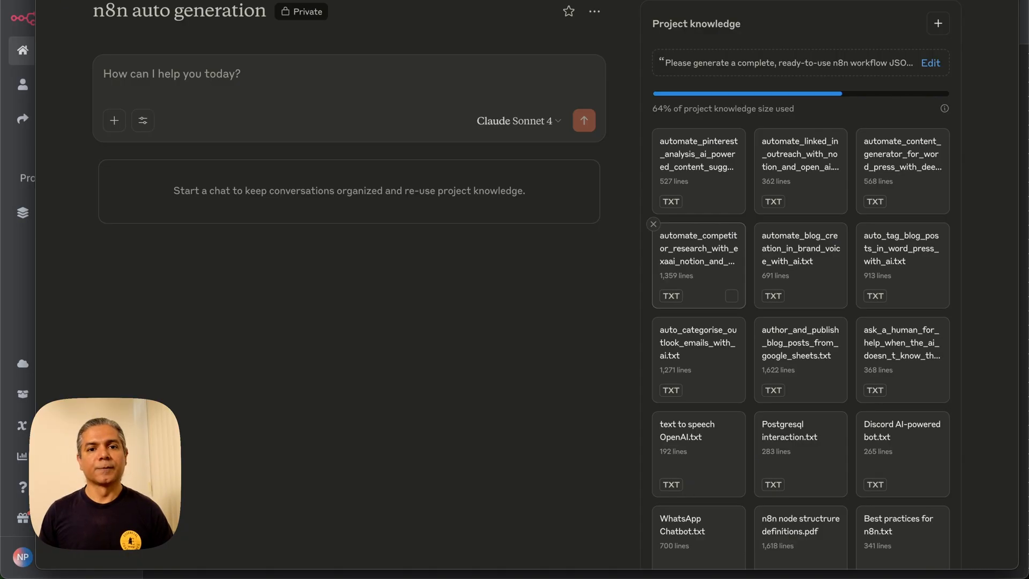
{"action": "mouse_move", "coordinate": [456, 380]}
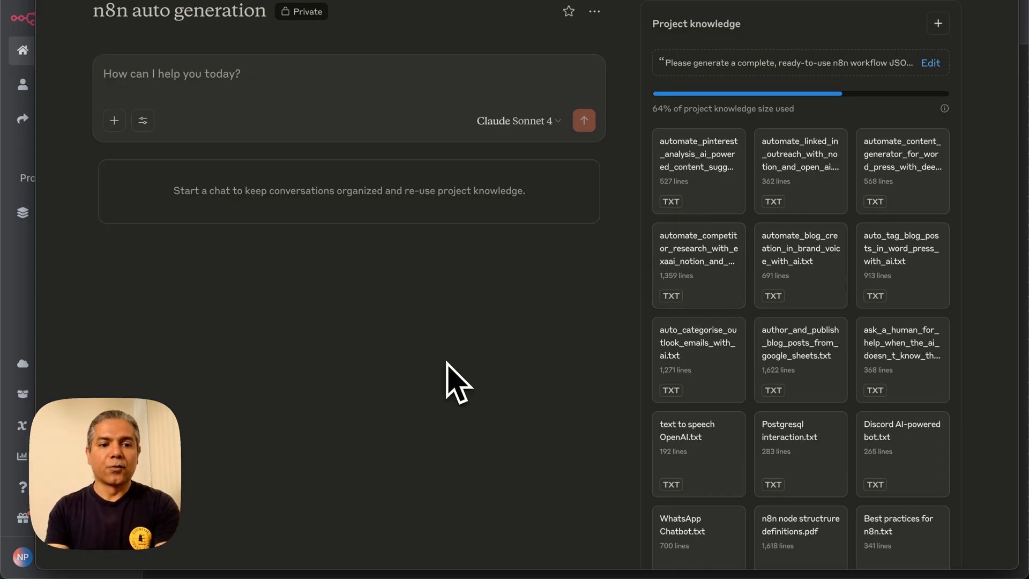
Send a prompt asking for a webhook-triggered n8n JSON workflow that emails and updates Airtable.
{"action": "type", "text": "Please generate a simple n8n json workflow that listens to a webhook and in response, sends an email and updates an airtable table"}
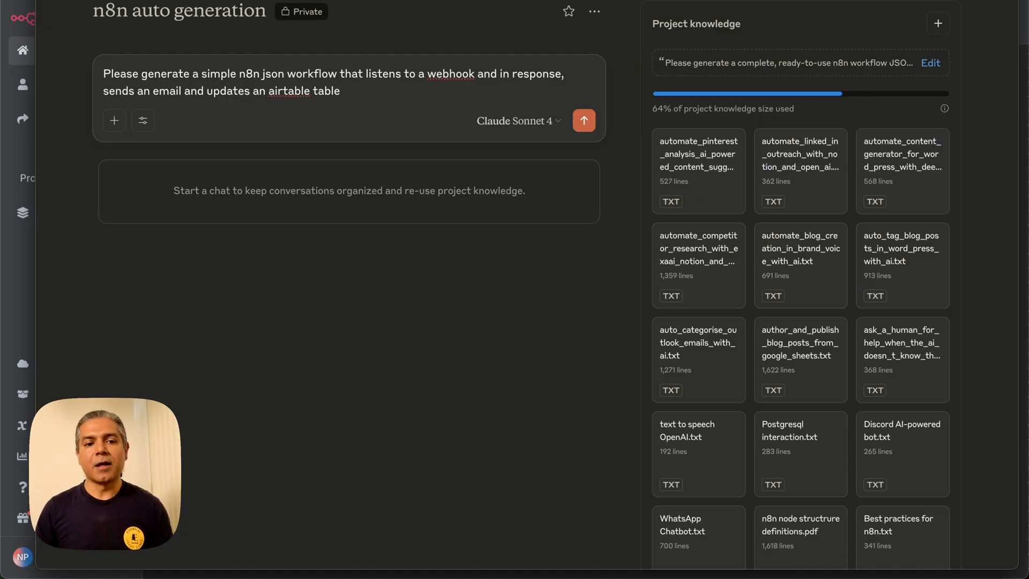
{"action": "left_click", "coordinate": [583, 120]}
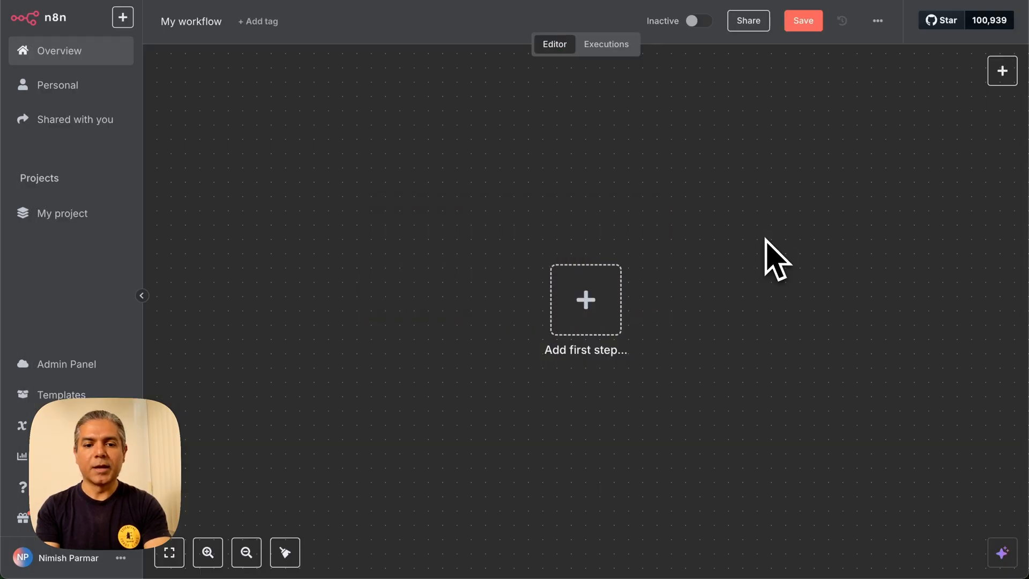
{"action": "mouse_move", "coordinate": [685, 281]}
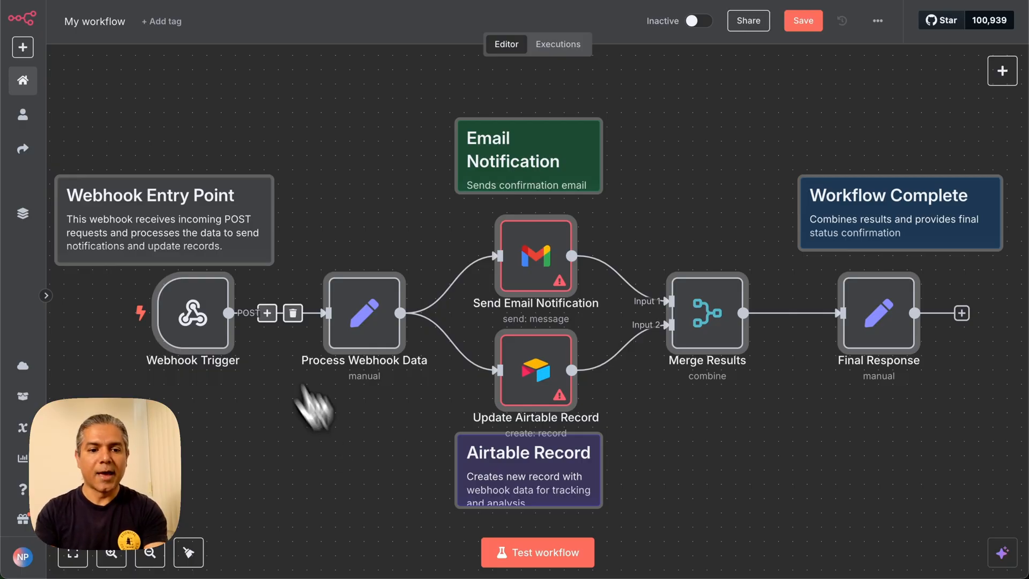
{"action": "mouse_move", "coordinate": [606, 223]}
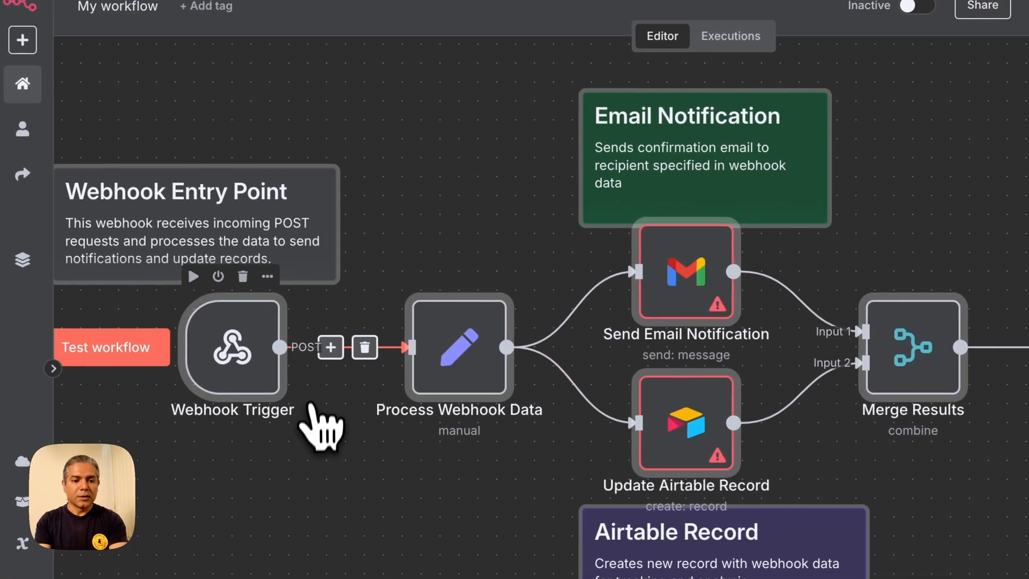
{"action": "double_click", "coordinate": [231, 346]}
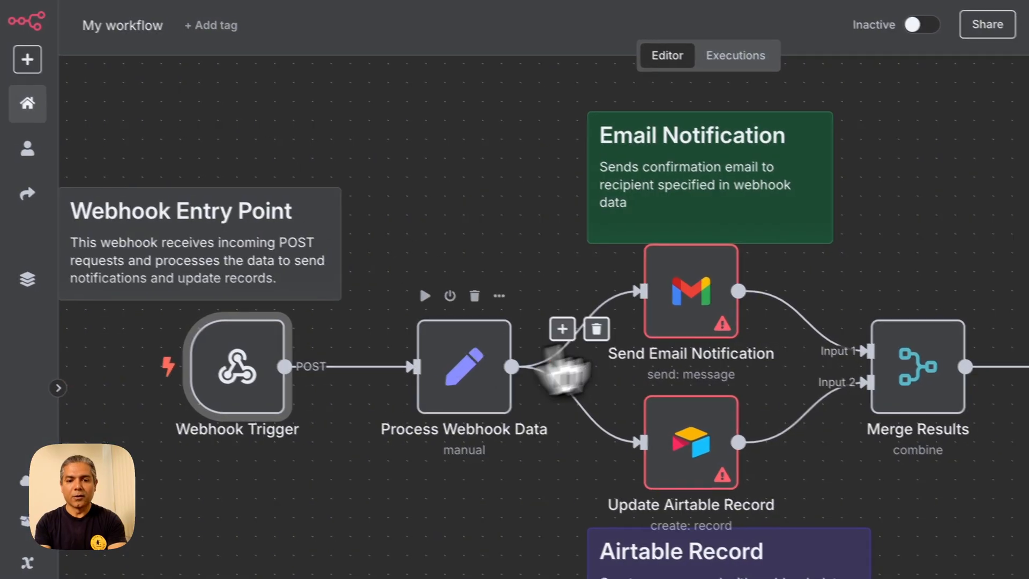
{"action": "double_click", "coordinate": [689, 291]}
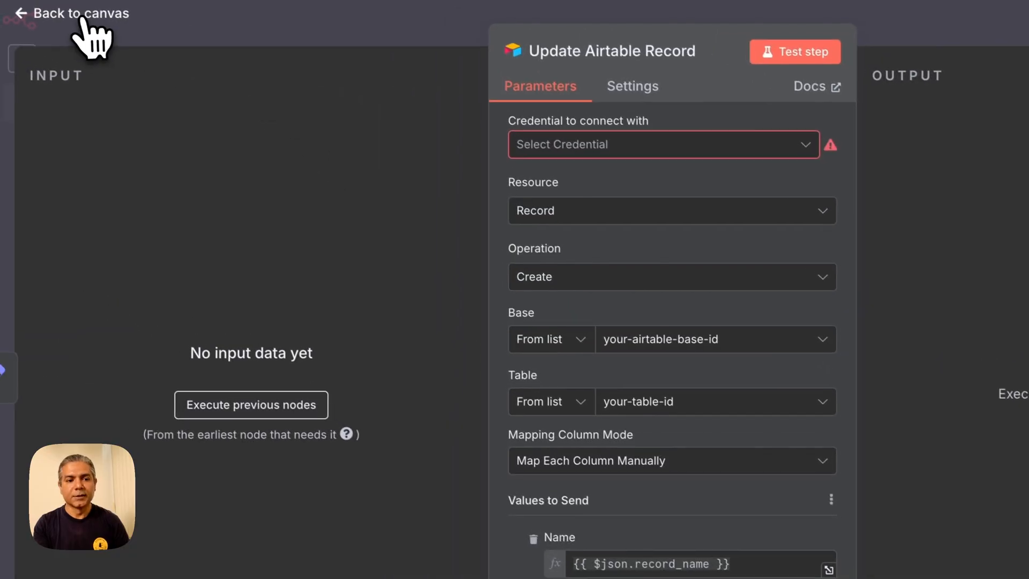
{"action": "left_click", "coordinate": [78, 13]}
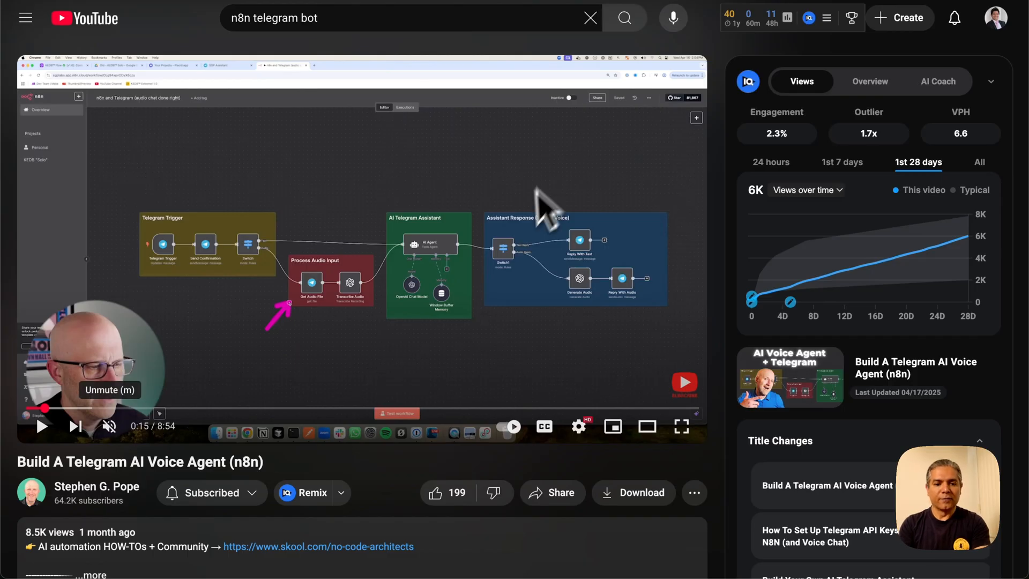
Show the transcript of the Telegram AI Voice Agent tutorial video.
{"action": "scroll", "scroll_direction": "down", "scroll_amount": 3}
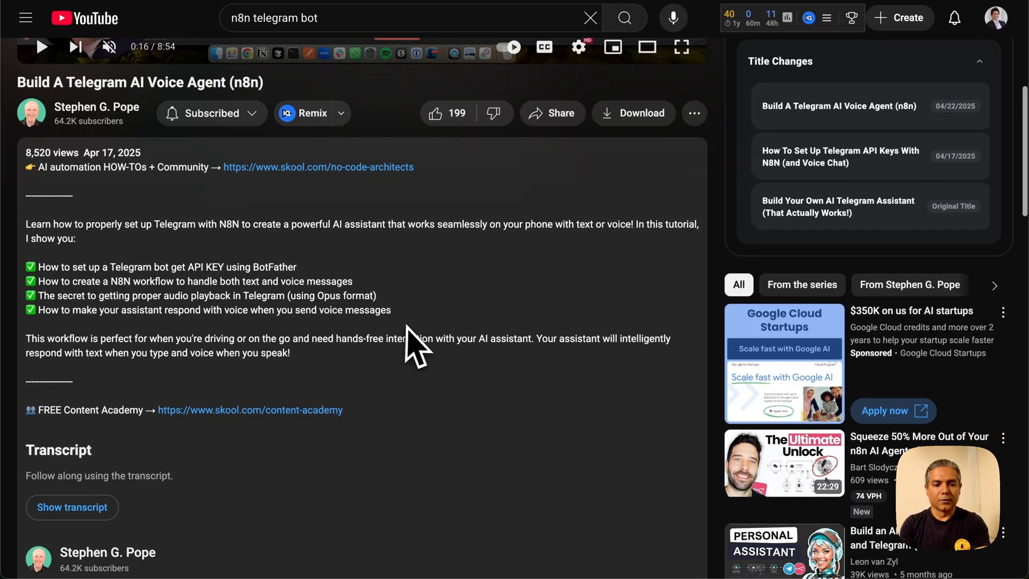
{"action": "scroll", "scroll_direction": "down", "scroll_amount": 3}
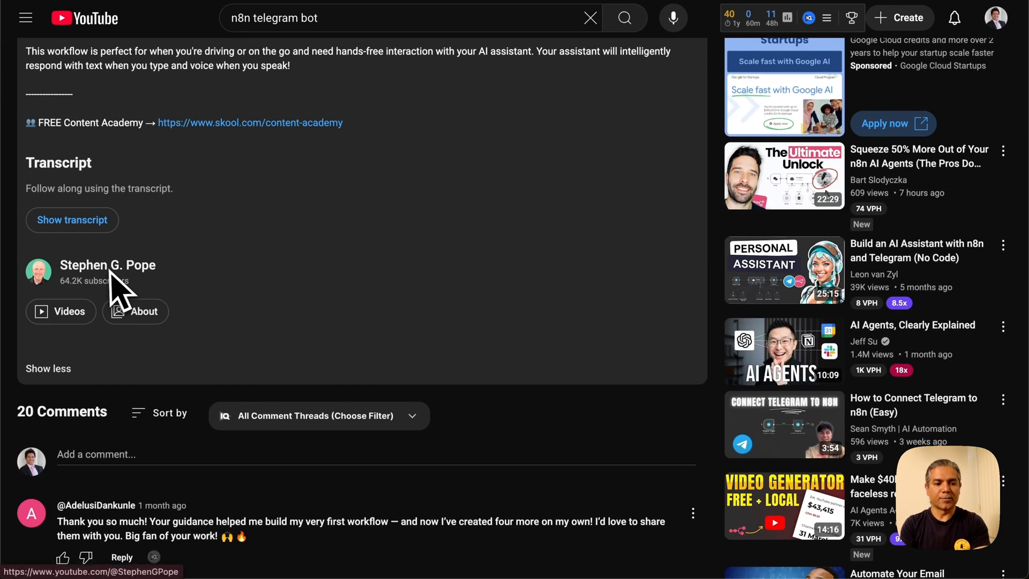
{"action": "mouse_move", "coordinate": [72, 220]}
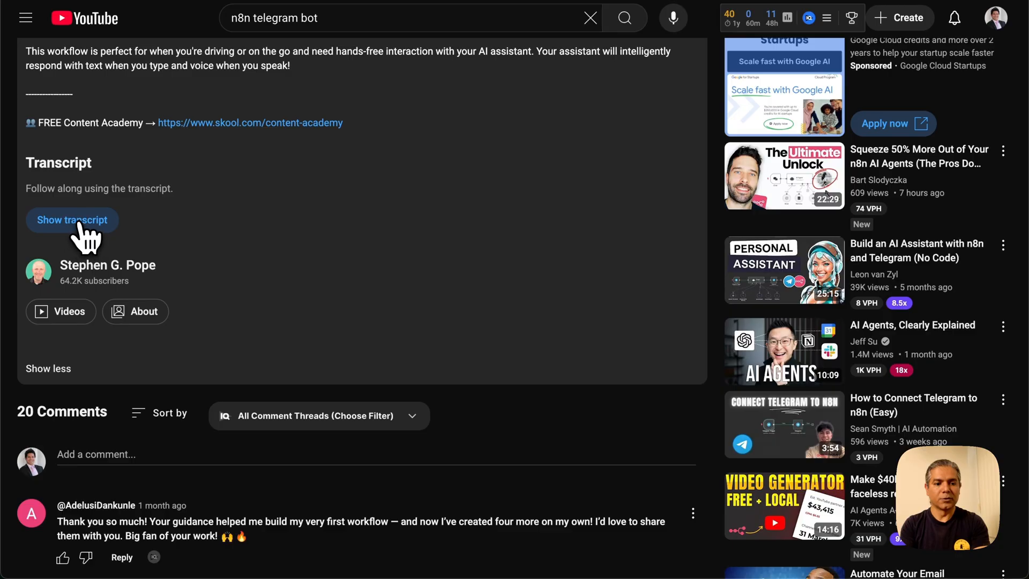
{"action": "left_click", "coordinate": [71, 220]}
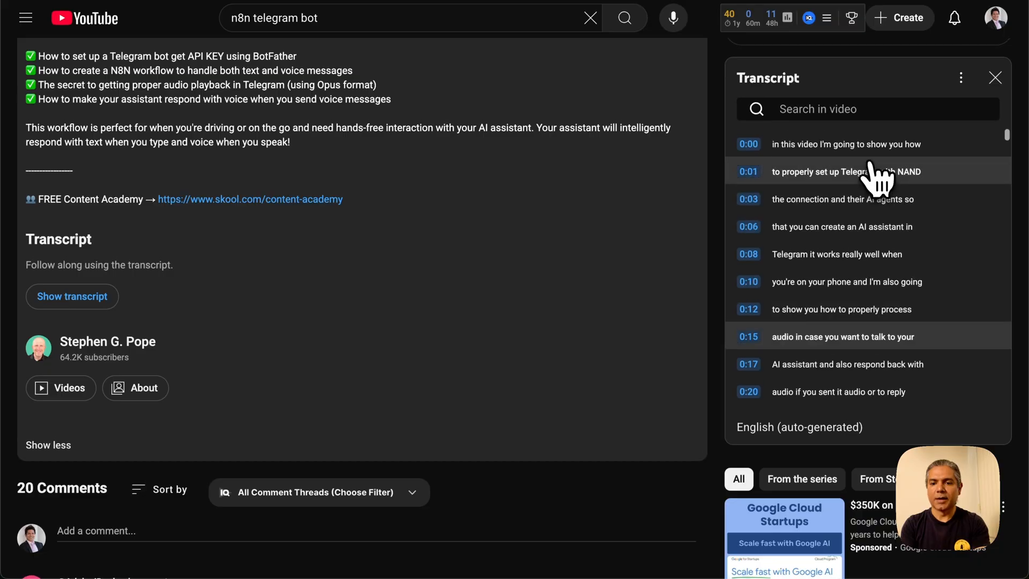
{"action": "scroll", "scroll_direction": "down", "scroll_amount": 3}
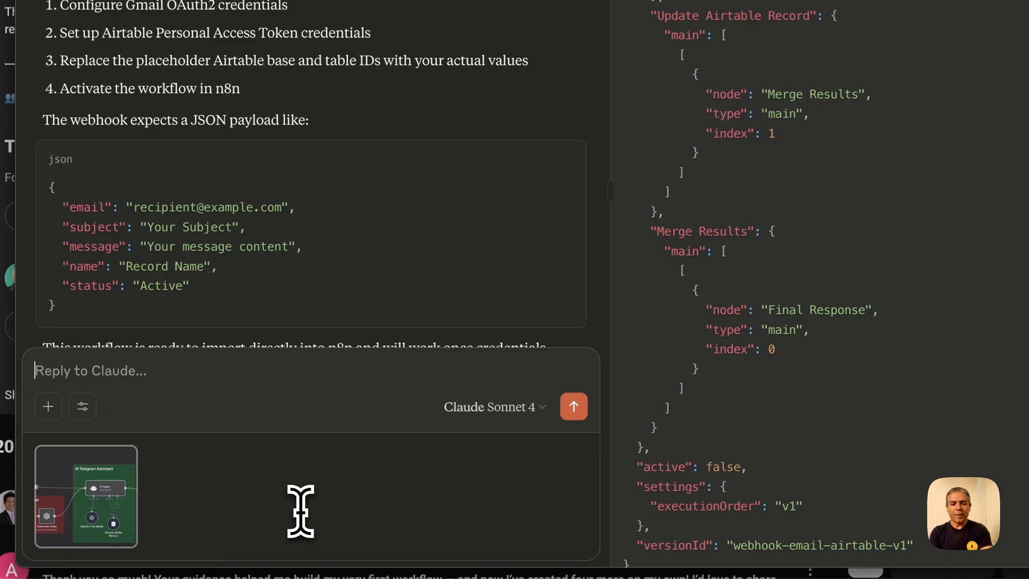
{"action": "mouse_move", "coordinate": [250, 512]}
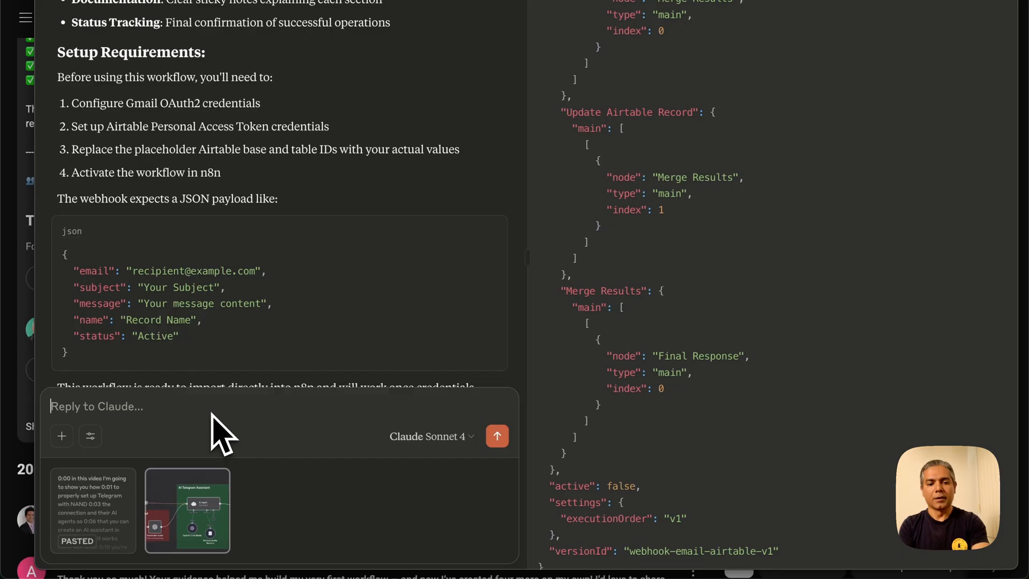
Send 'Please generate a simple n8n workflow using the given transcript and screenshot'.
{"action": "scroll", "scroll_direction": "down", "scroll_amount": 3}
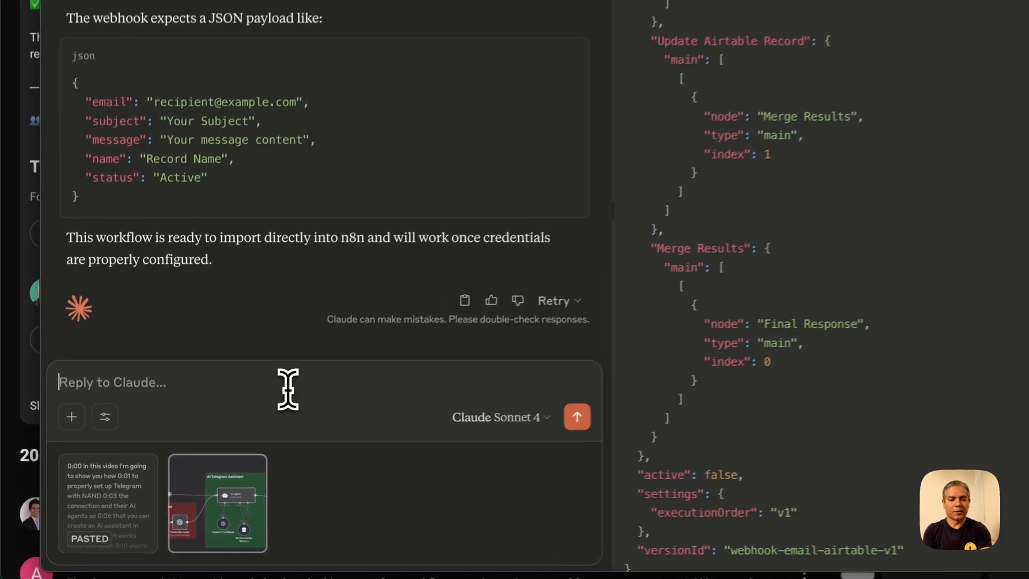
{"action": "scroll", "scroll_direction": "down", "scroll_amount": 3}
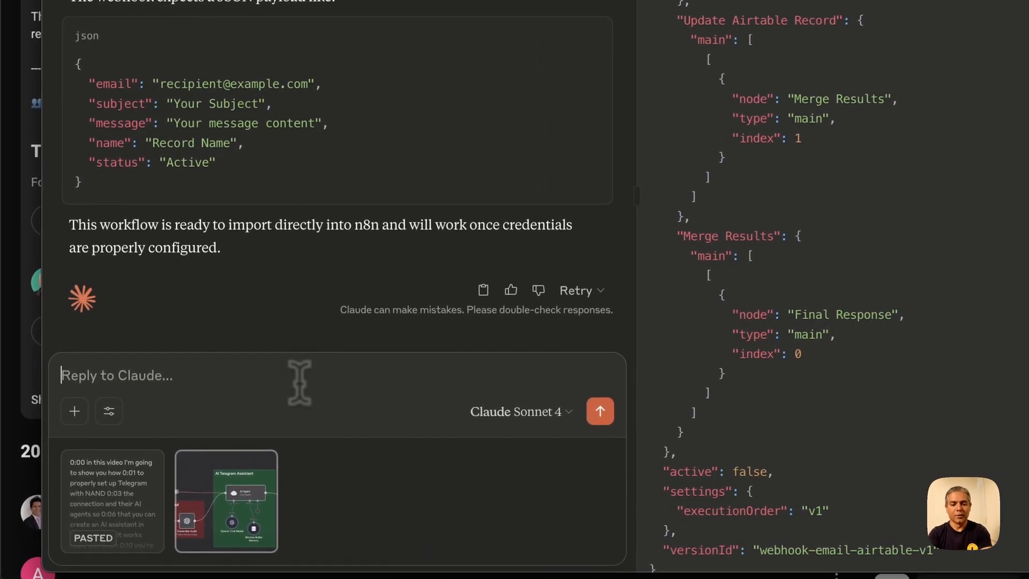
{"action": "scroll", "scroll_direction": "down", "scroll_amount": 3}
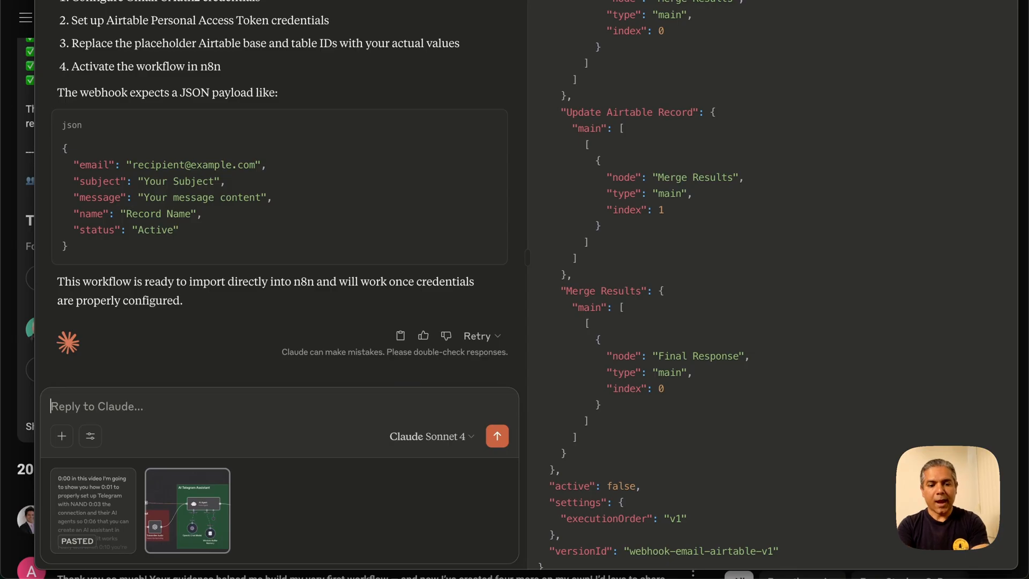
{"action": "type", "text": "Please generate a simple n8n workflow using the given transcript and screenshot"}
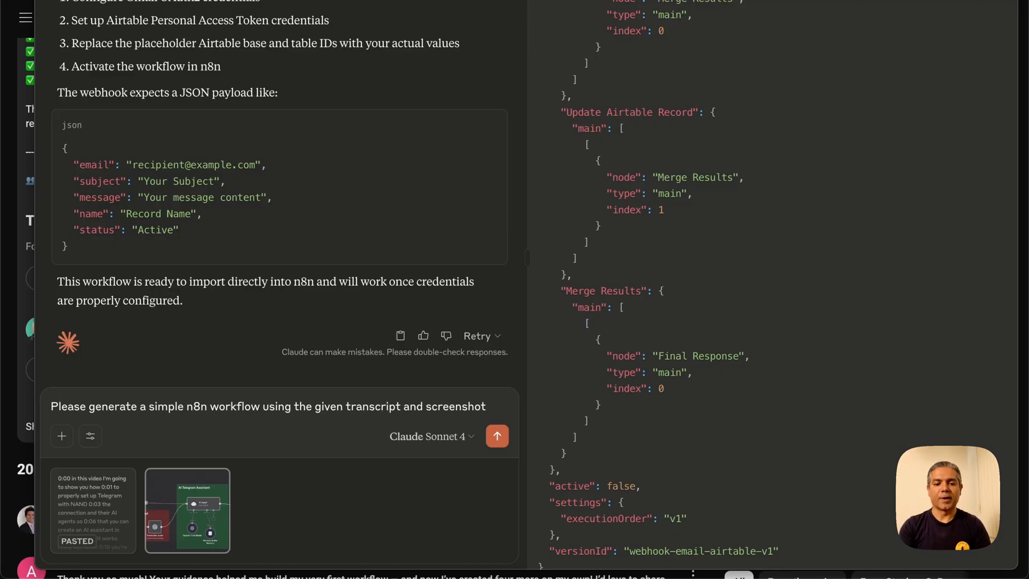
{"action": "mouse_move", "coordinate": [507, 476]}
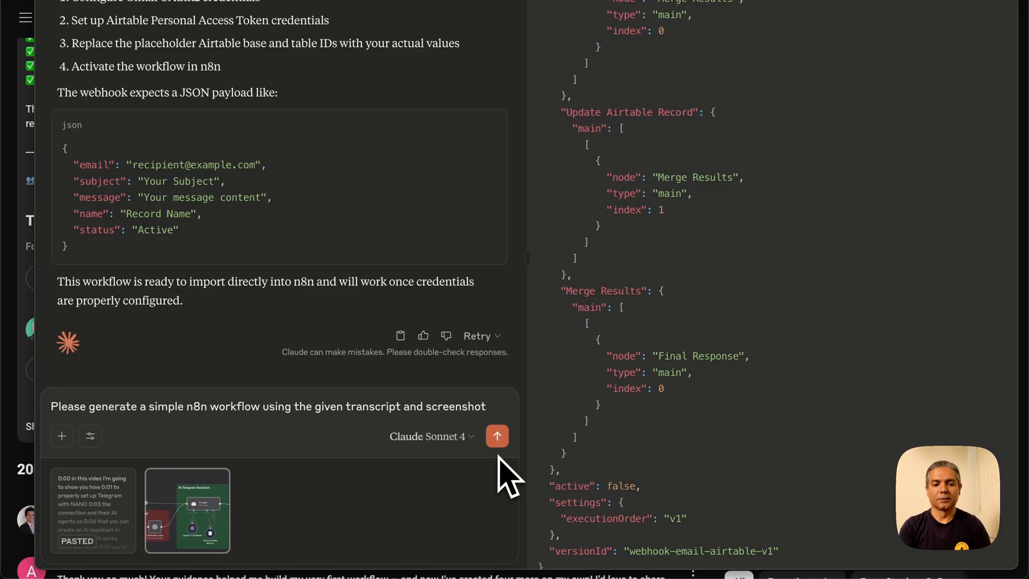
{"action": "left_click", "coordinate": [496, 436]}
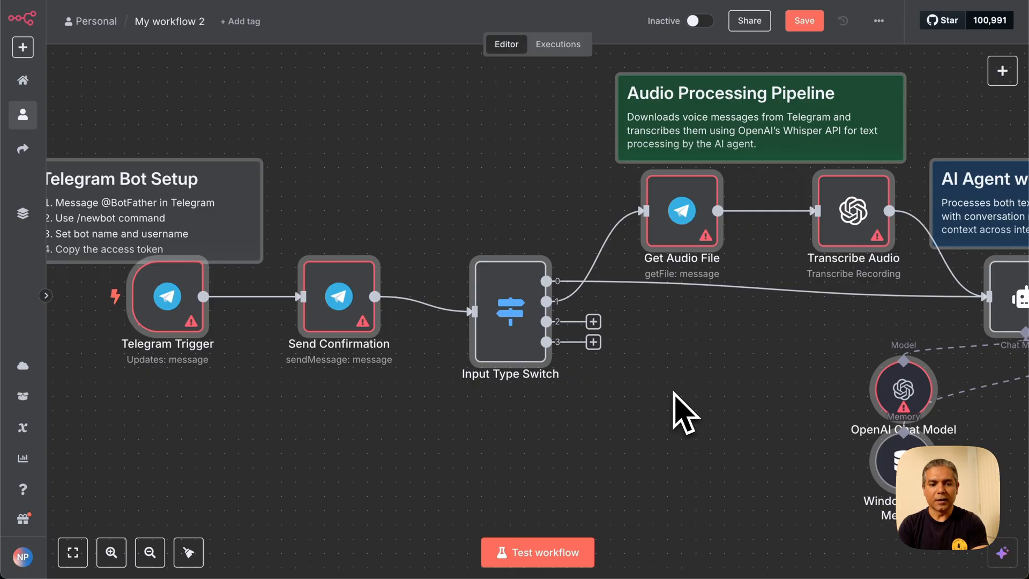
{"action": "mouse_move", "coordinate": [673, 417]}
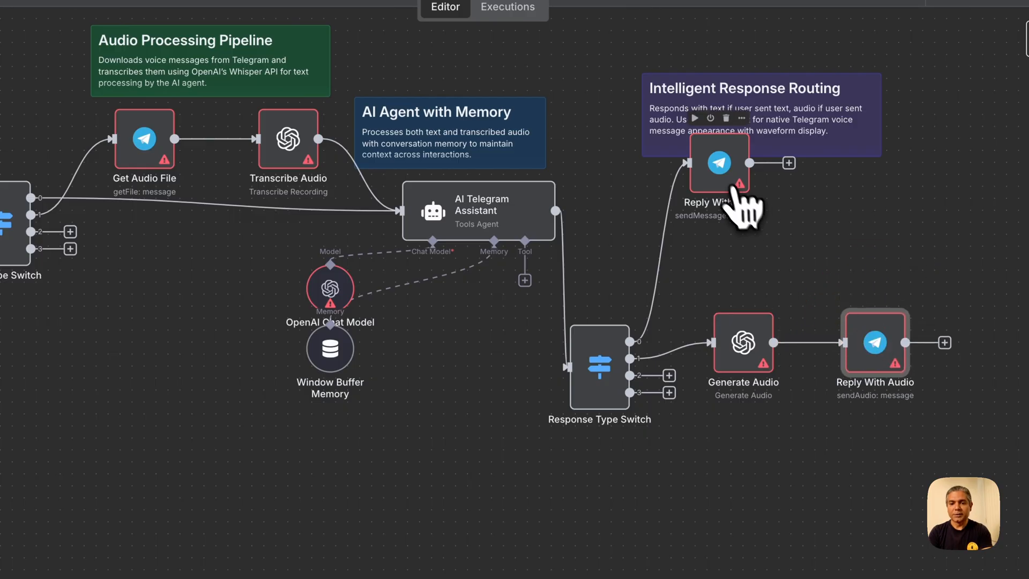
Reposition the Reply With Text and Input Type Switch nodes to tidy the layout.
{"action": "left_click_drag", "start_coordinate": [718, 162], "coordinate": [766, 211]}
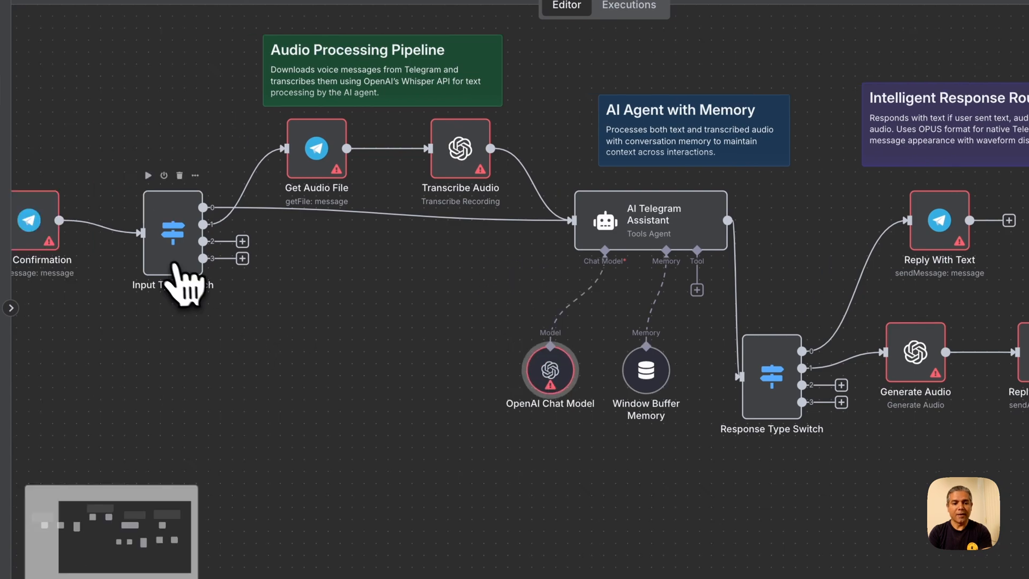
{"action": "left_click_drag", "start_coordinate": [172, 233], "coordinate": [388, 291]}
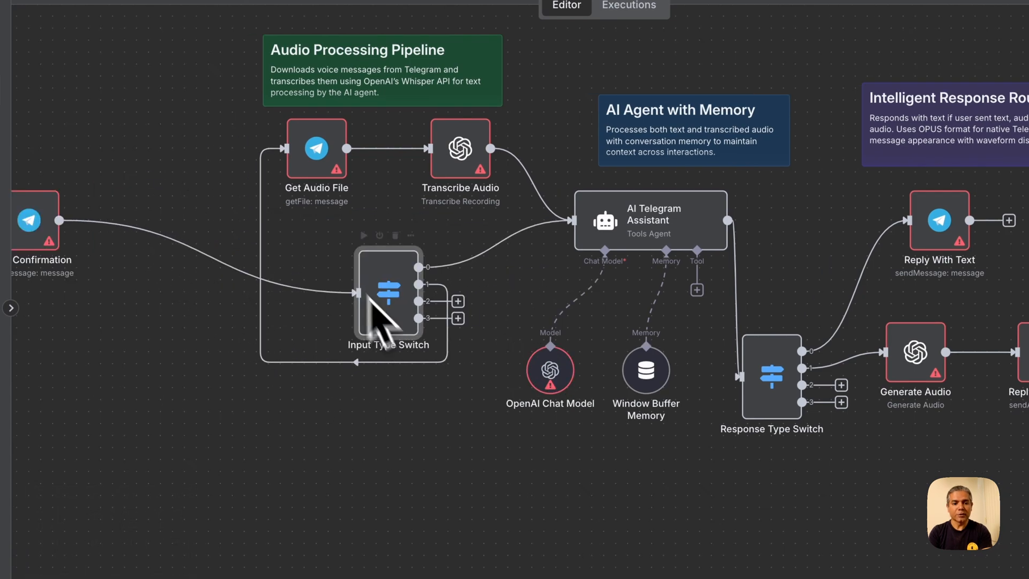